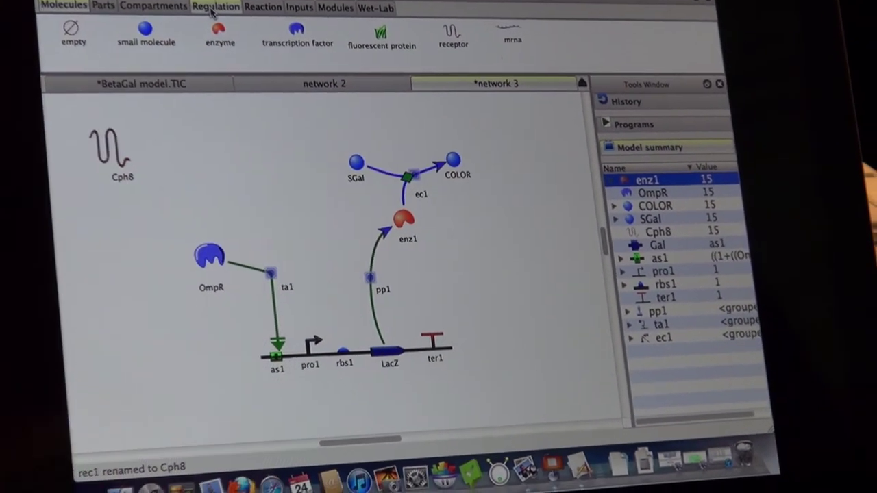
- Show the Regulation connection tools (activation, repression, allosteric inhibition) in the parts toolbar
left_click(218, 6)
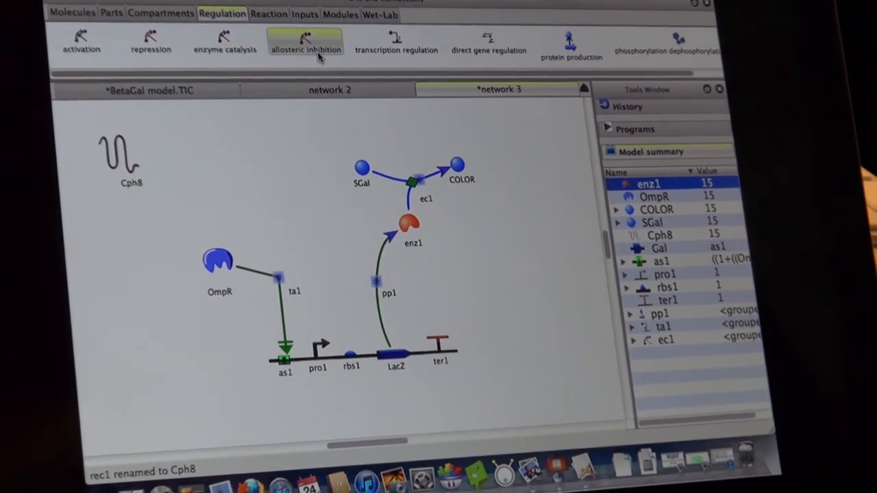